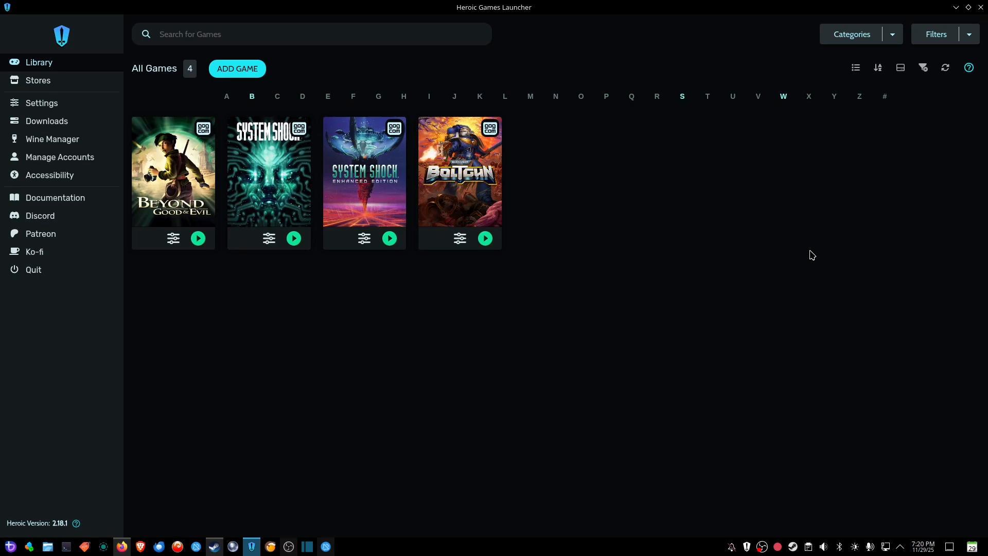
mouse_move(568, 271)
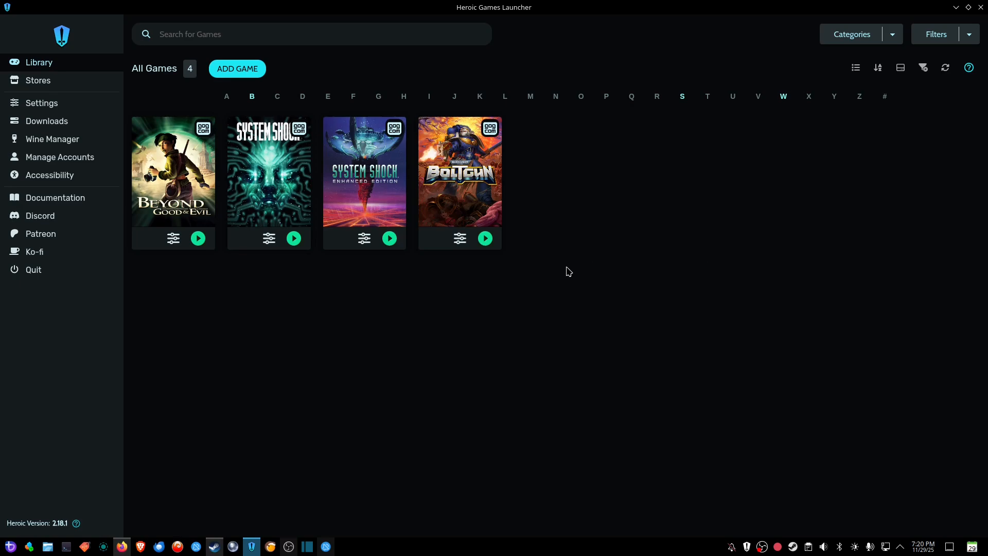
mouse_move(485, 241)
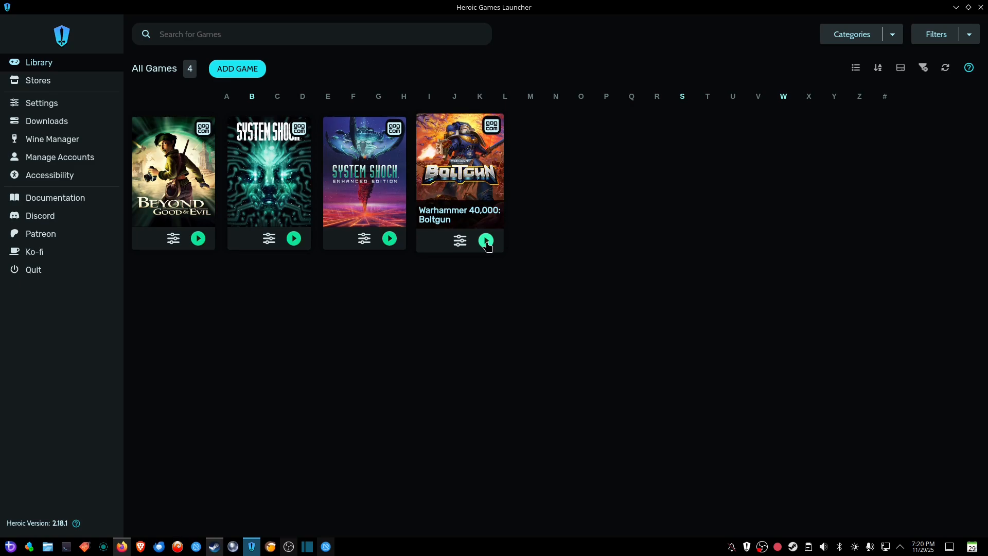
mouse_move(445, 7)
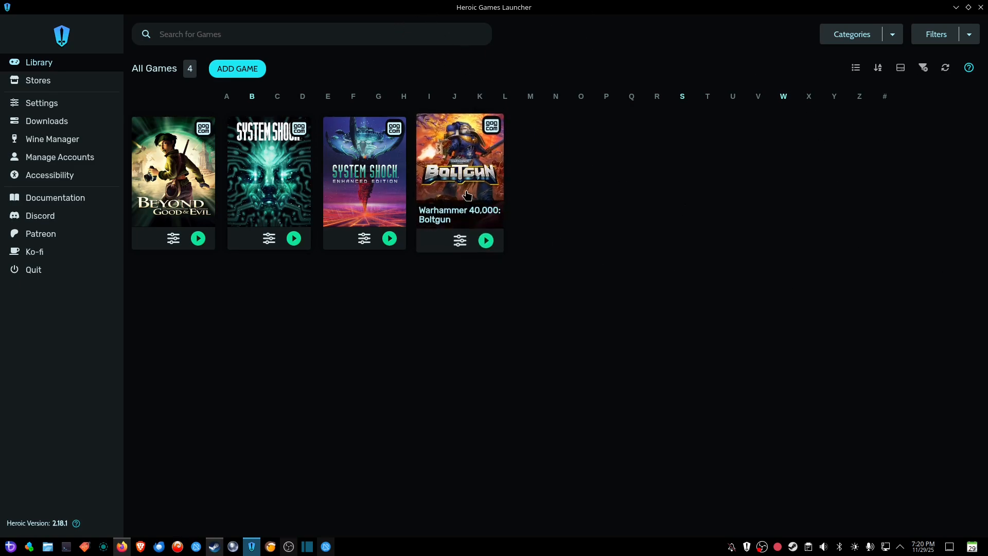
mouse_move(482, 176)
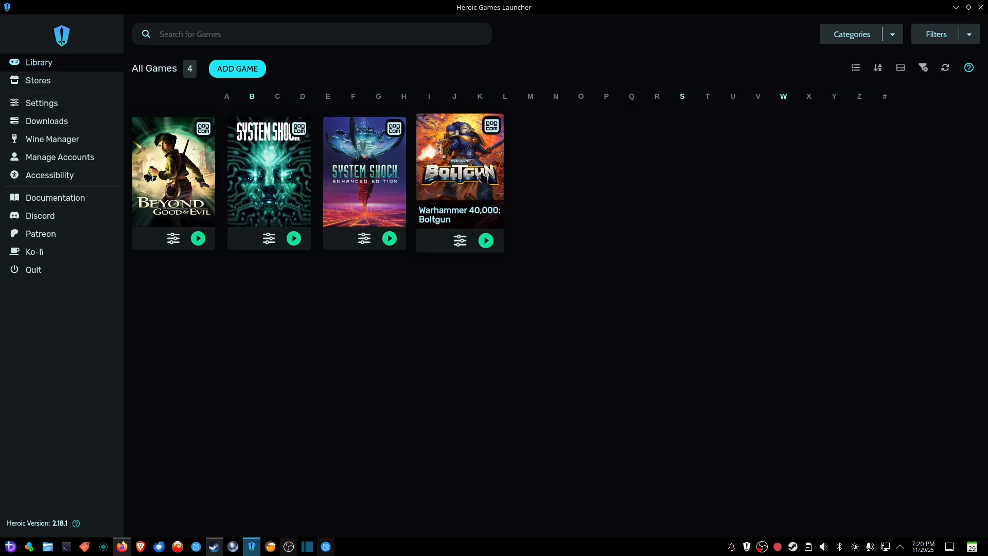
mouse_move(616, 248)
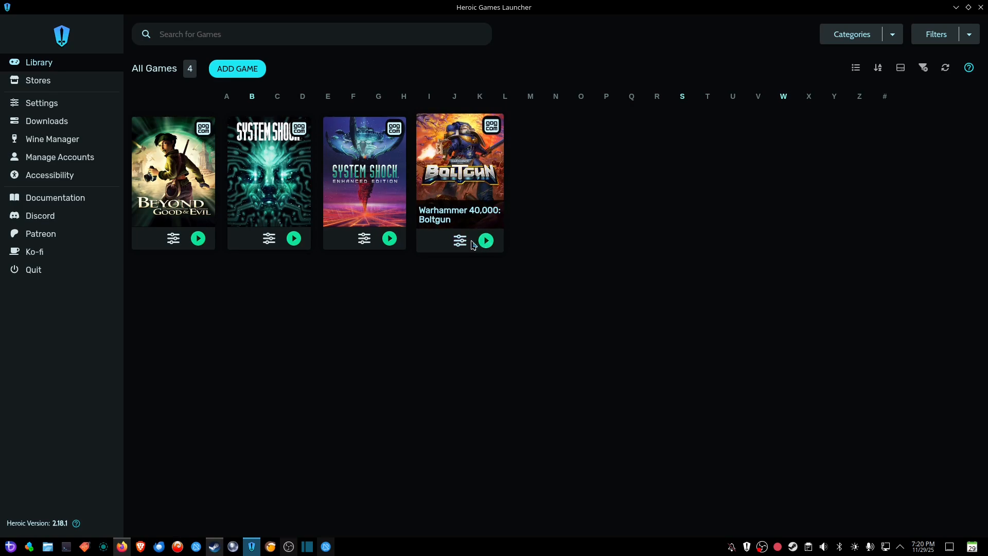
mouse_move(460, 241)
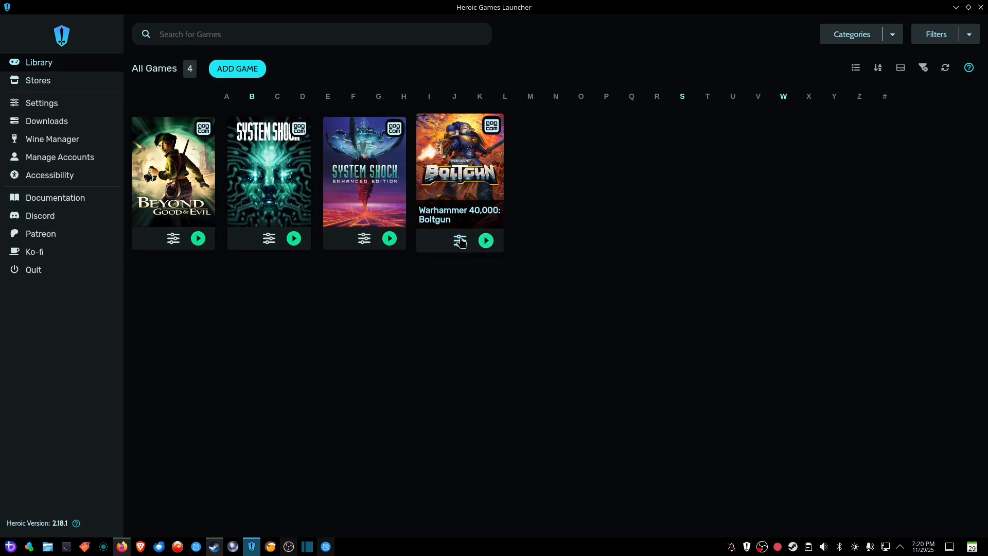
mouse_move(460, 241)
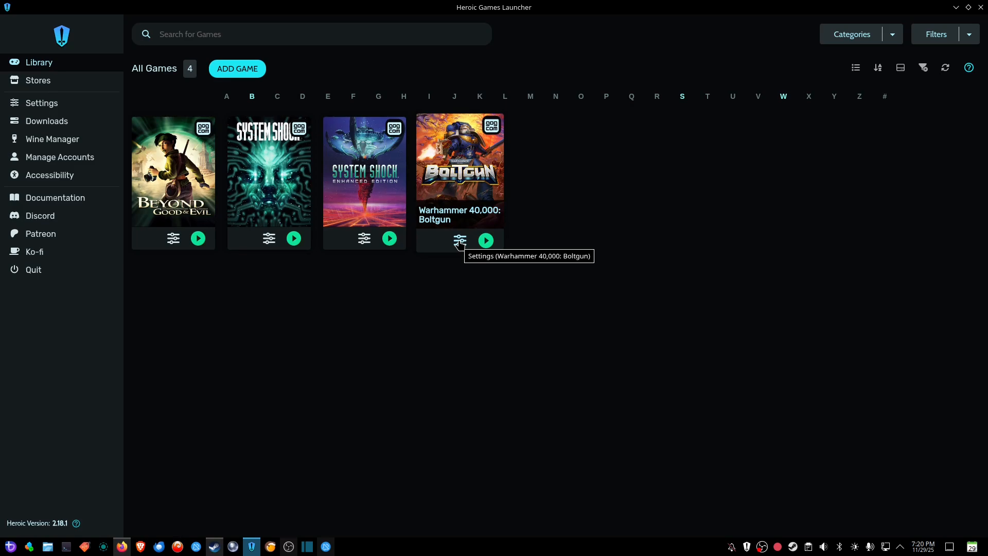
Enable Disable umu in Boltgun's Advanced settings and return to the library
click(459, 241)
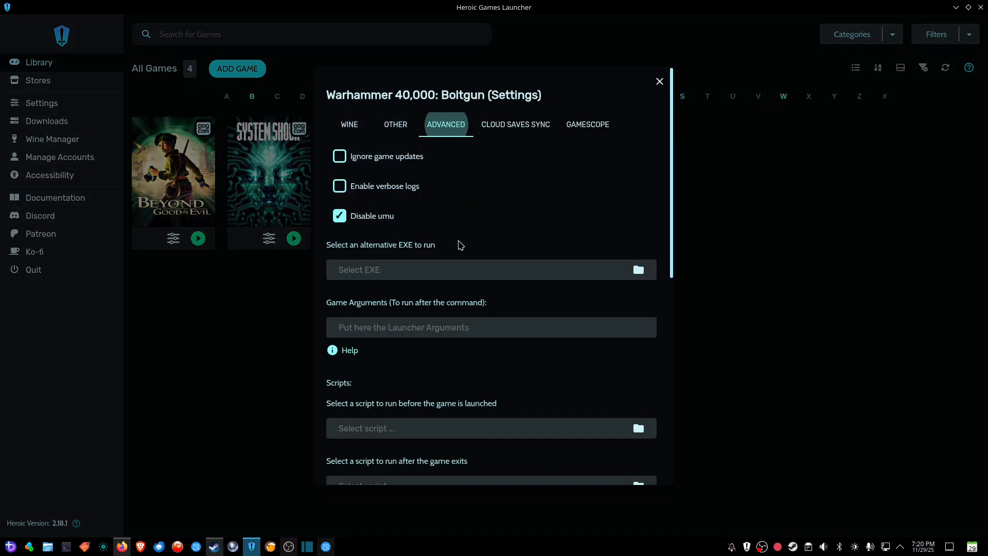
click(349, 125)
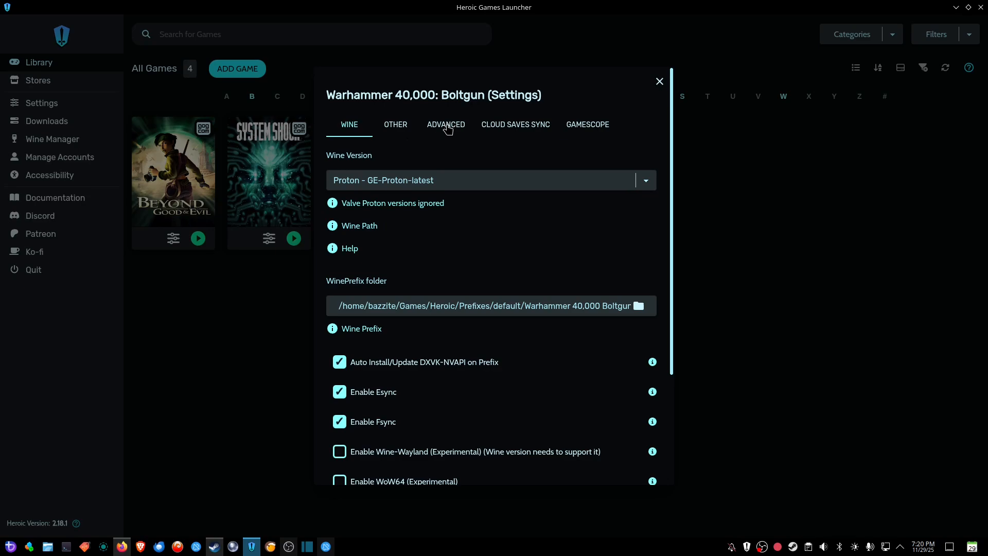
click(445, 124)
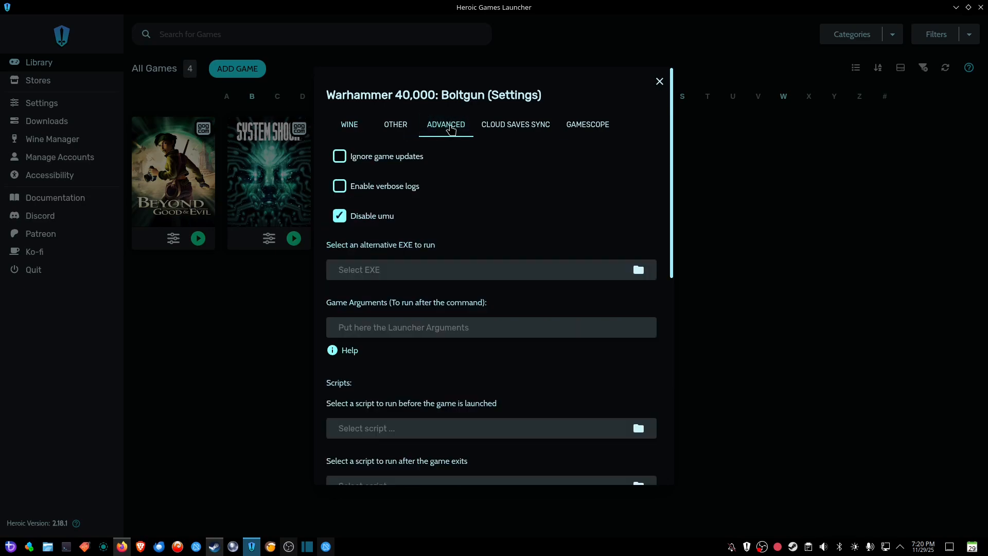
mouse_move(349, 230)
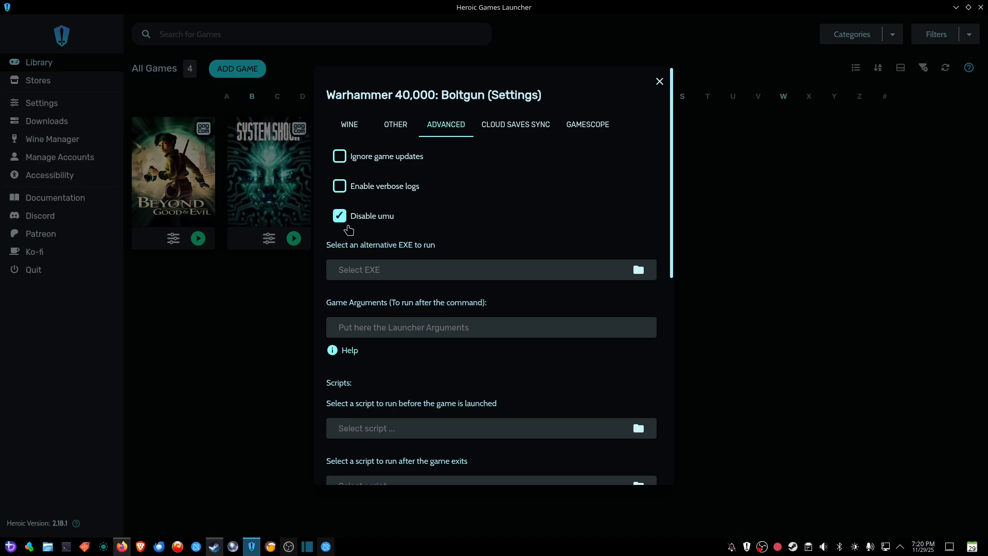
mouse_move(426, 225)
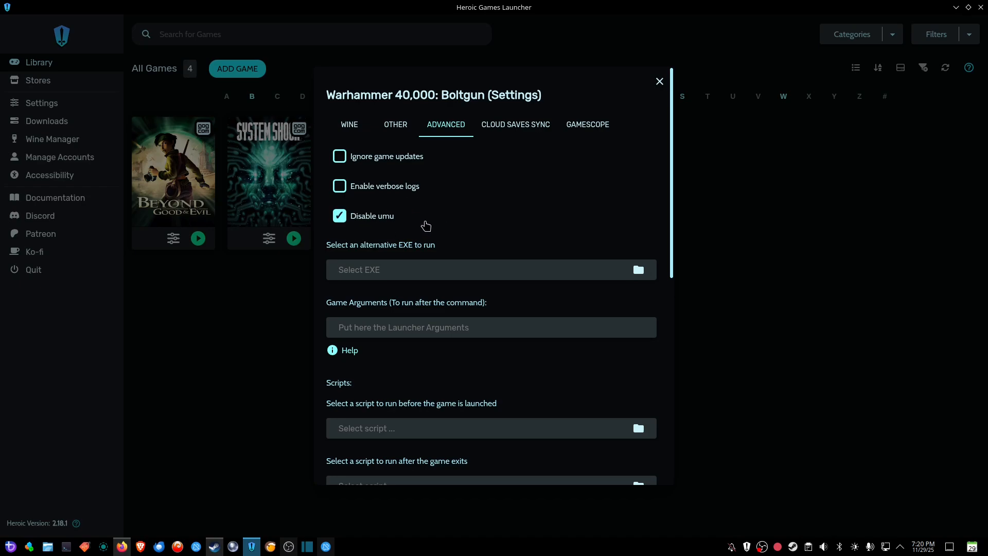
mouse_move(391, 225)
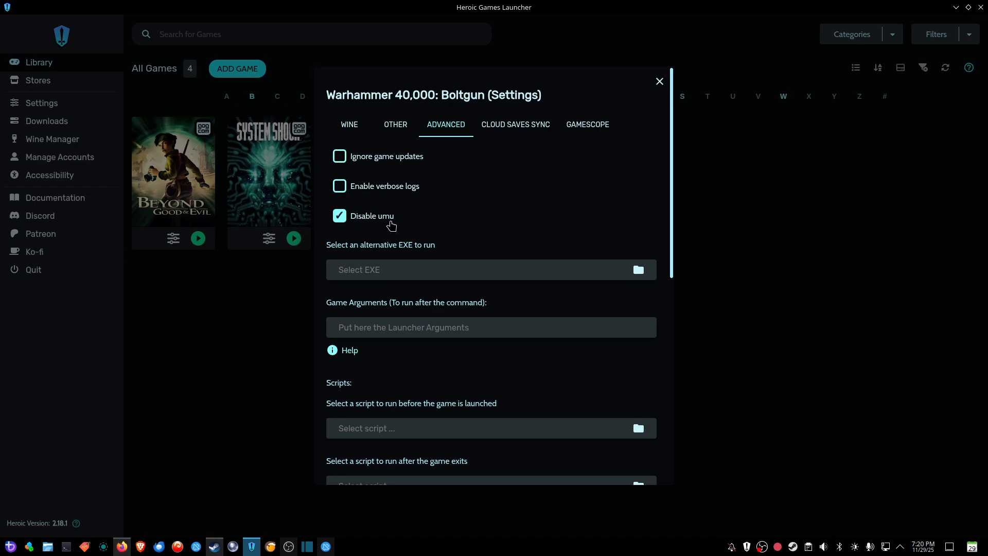
mouse_move(405, 204)
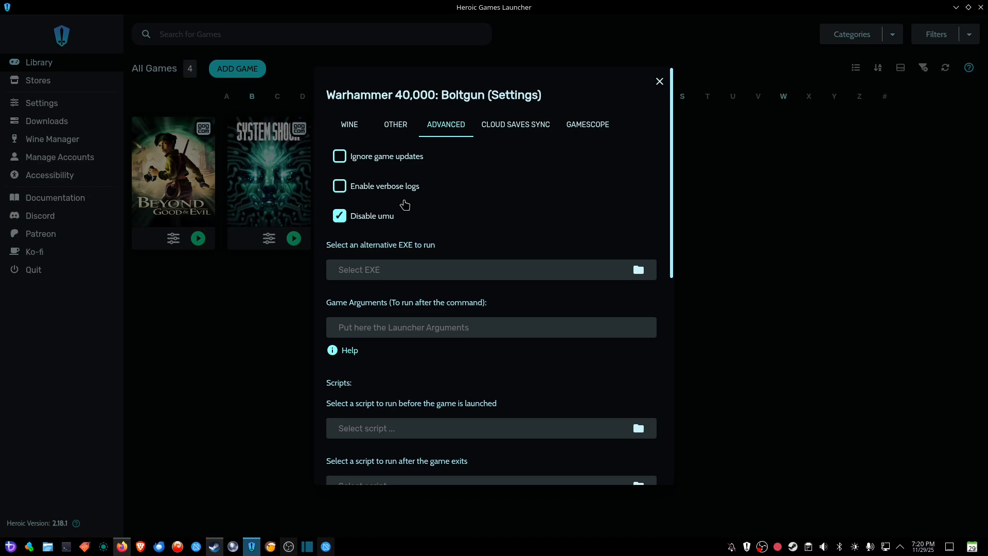
mouse_move(382, 206)
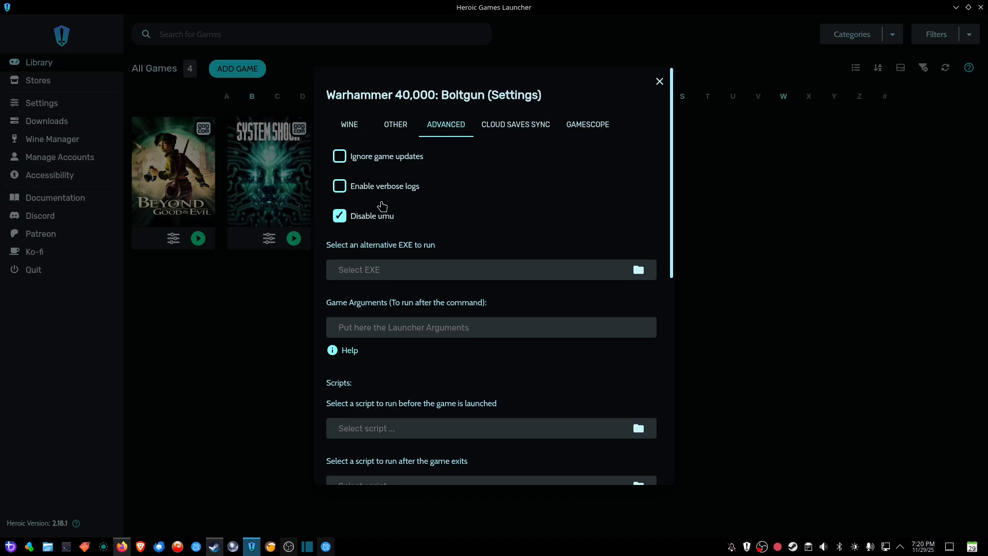
mouse_move(435, 241)
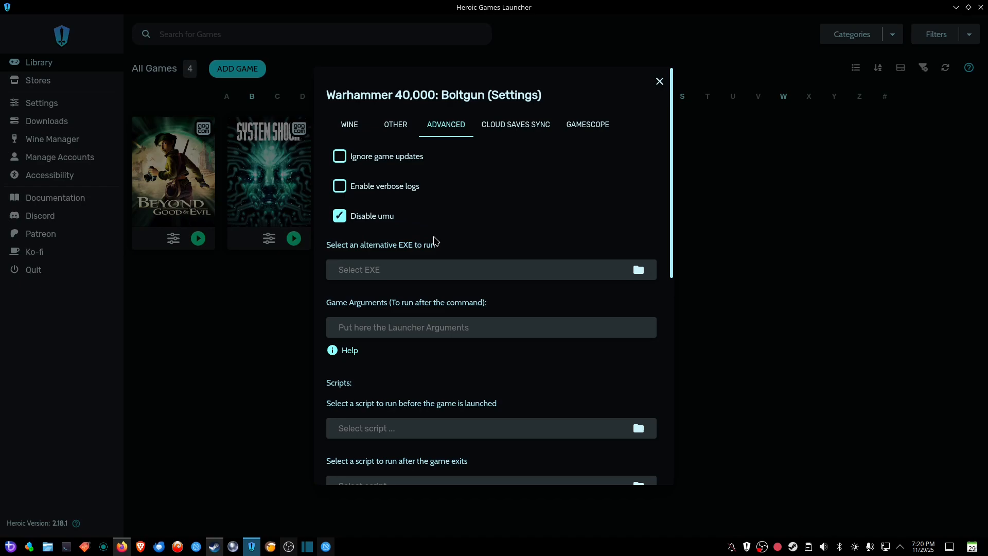
mouse_move(437, 228)
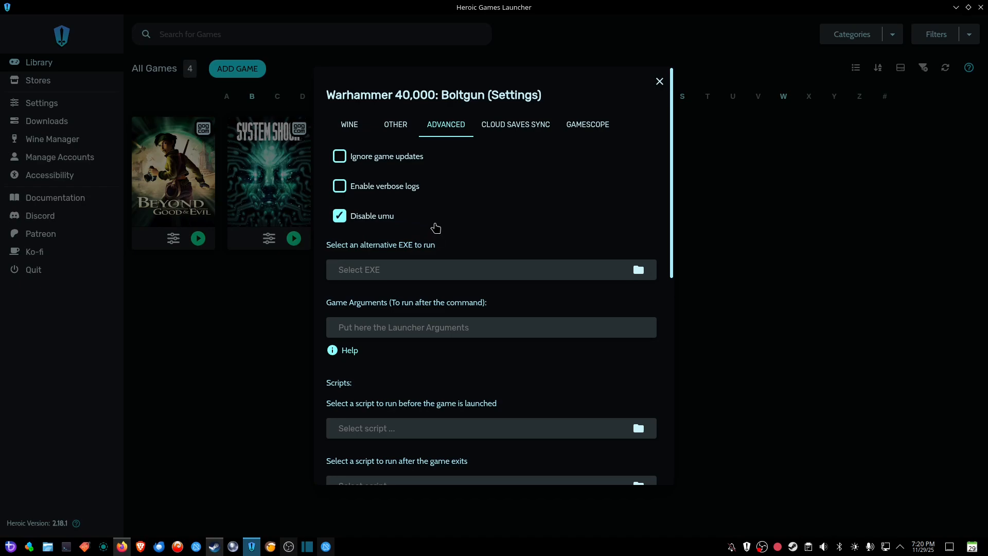
mouse_move(352, 228)
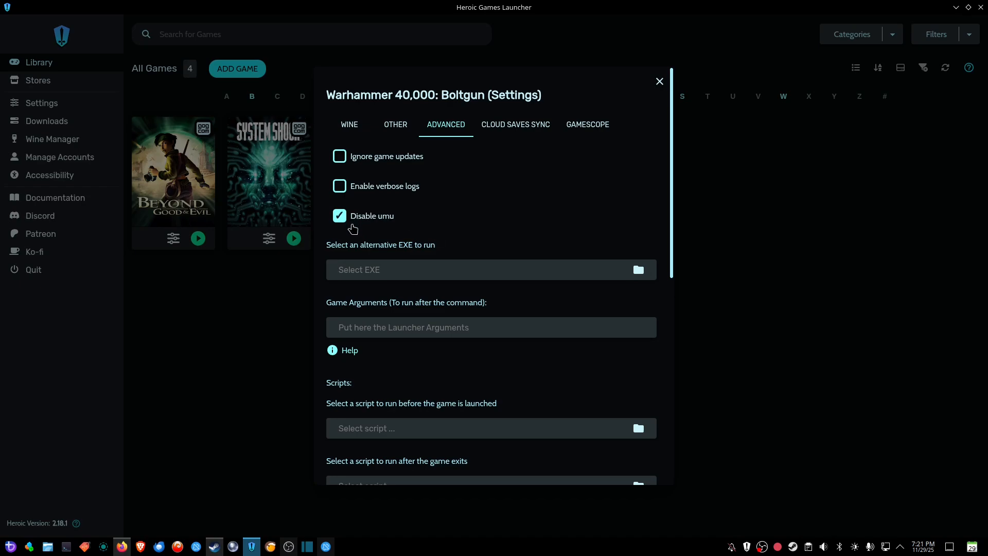
mouse_move(412, 217)
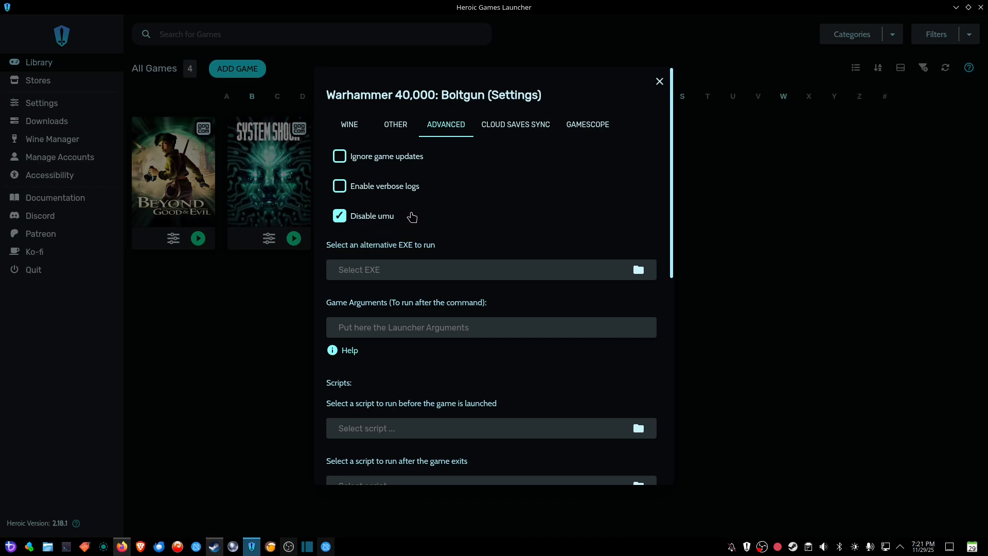
mouse_move(572, 188)
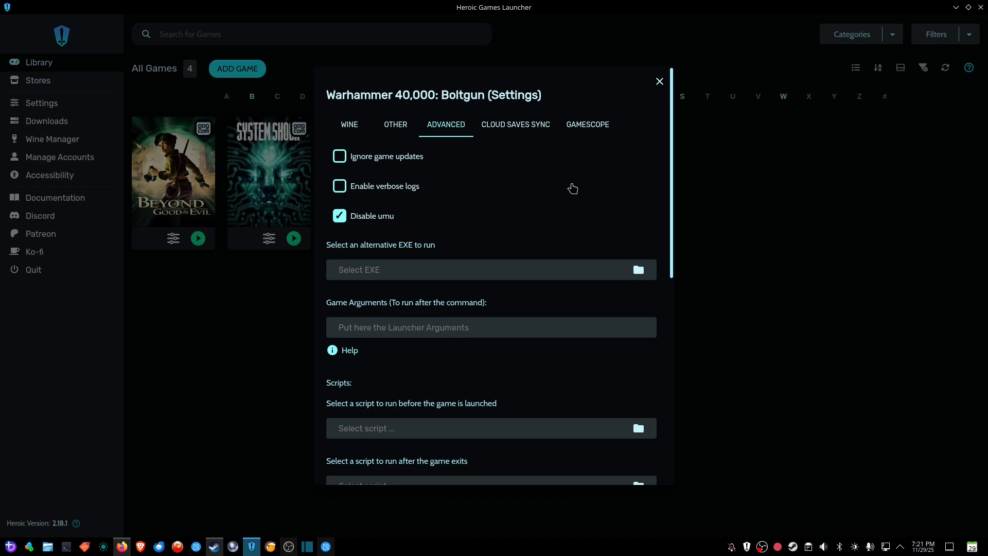
click(658, 82)
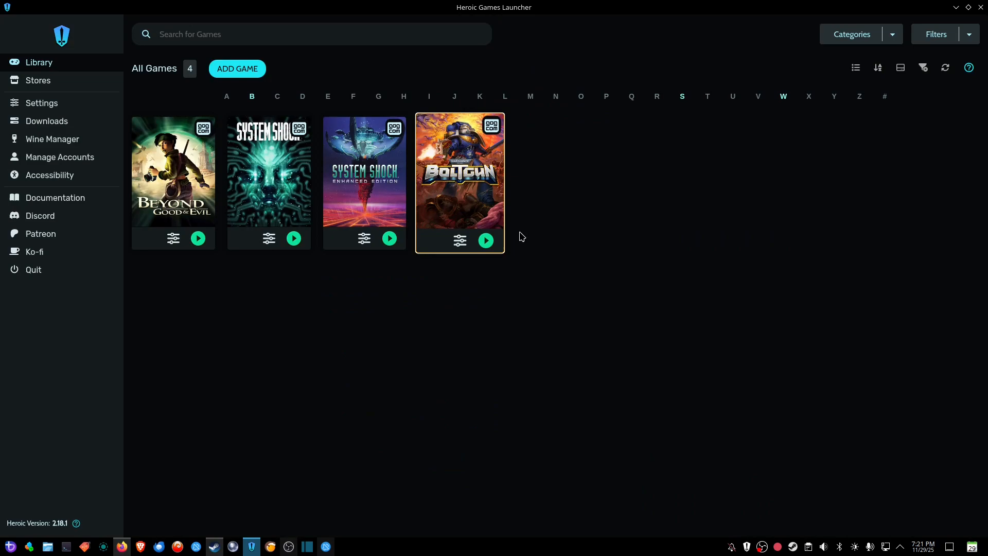
Launch Warhammer 40,000: Boltgun from its library card until its main menu appears
click(486, 237)
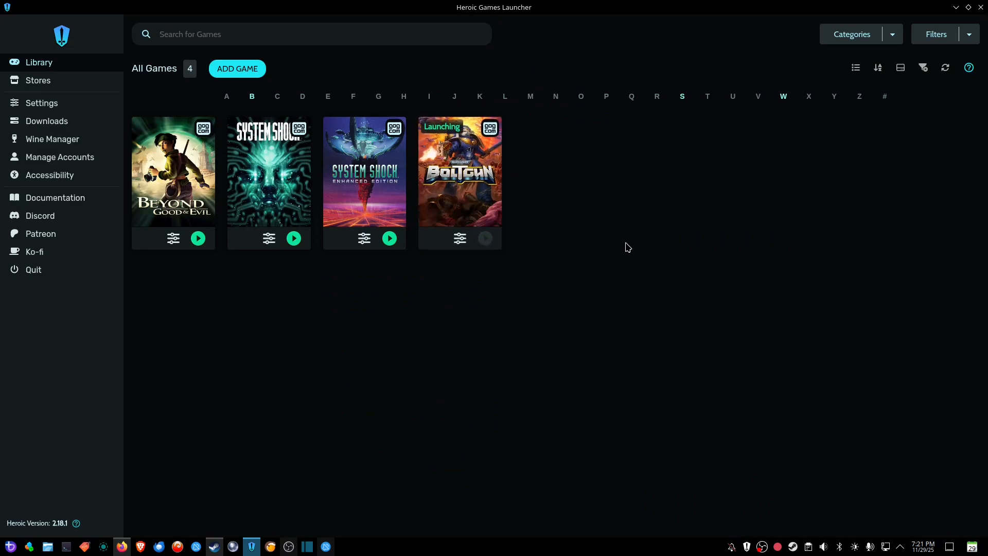
mouse_move(449, 161)
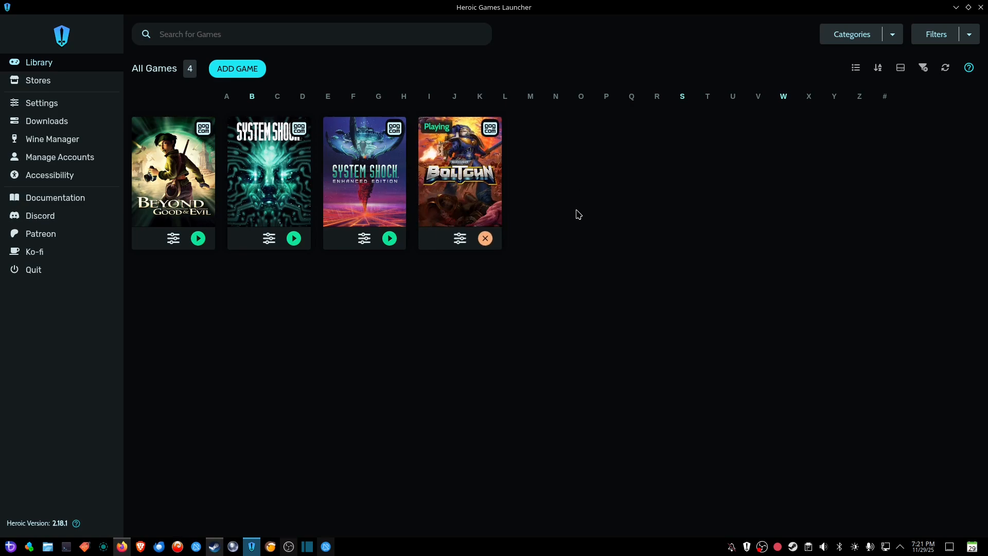
click(460, 170)
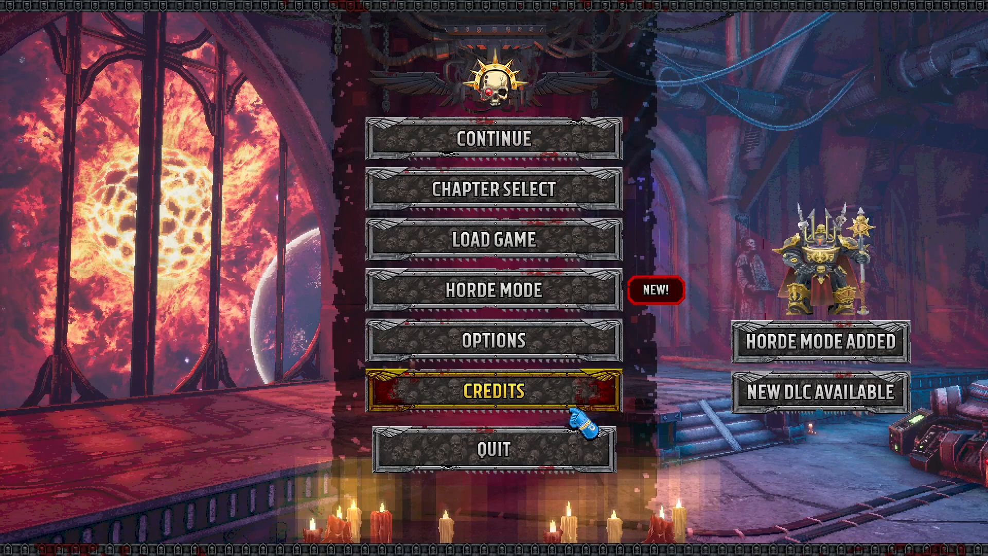
Quit Boltgun from its main menu, confirming YES at the Really Quit prompt
click(494, 449)
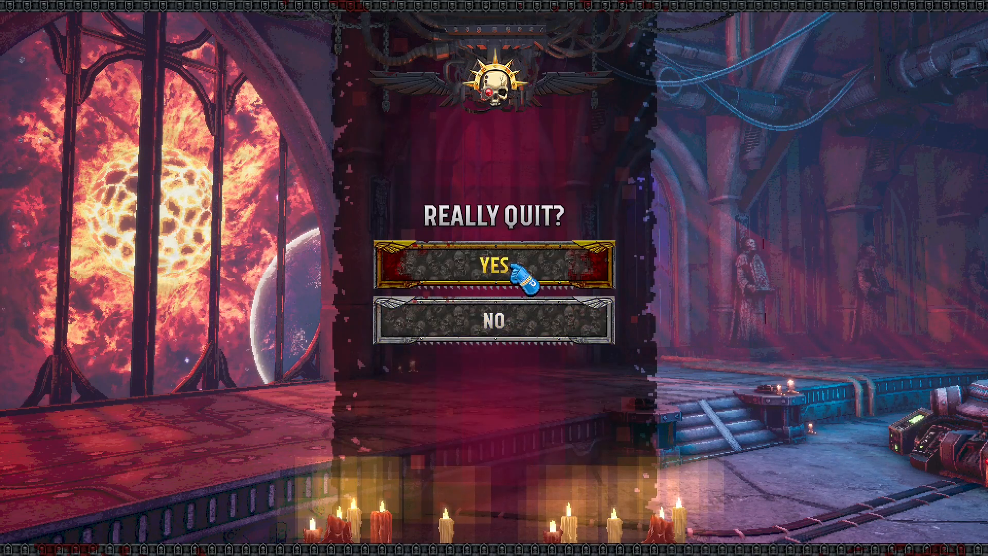
click(493, 270)
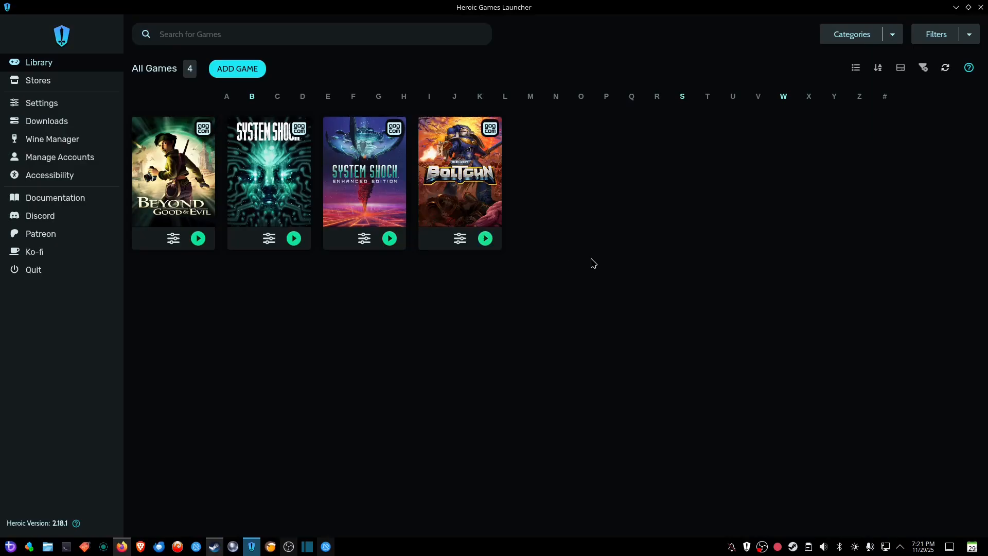
mouse_move(557, 228)
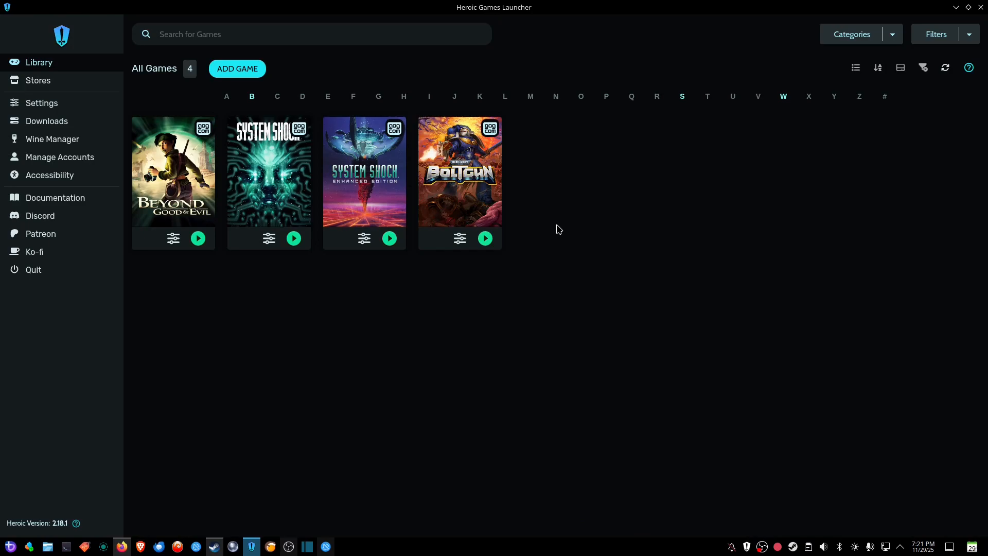
mouse_move(450, 224)
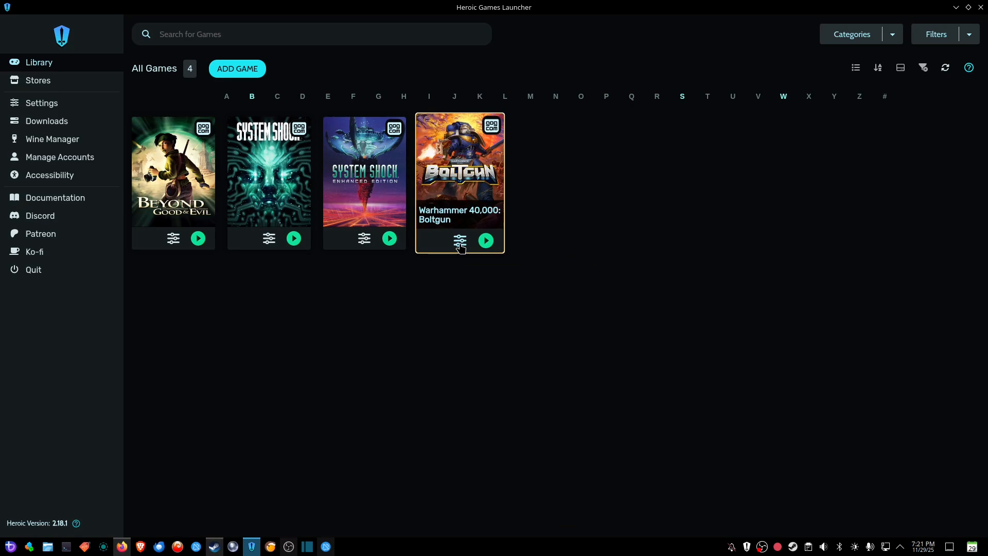
click(459, 241)
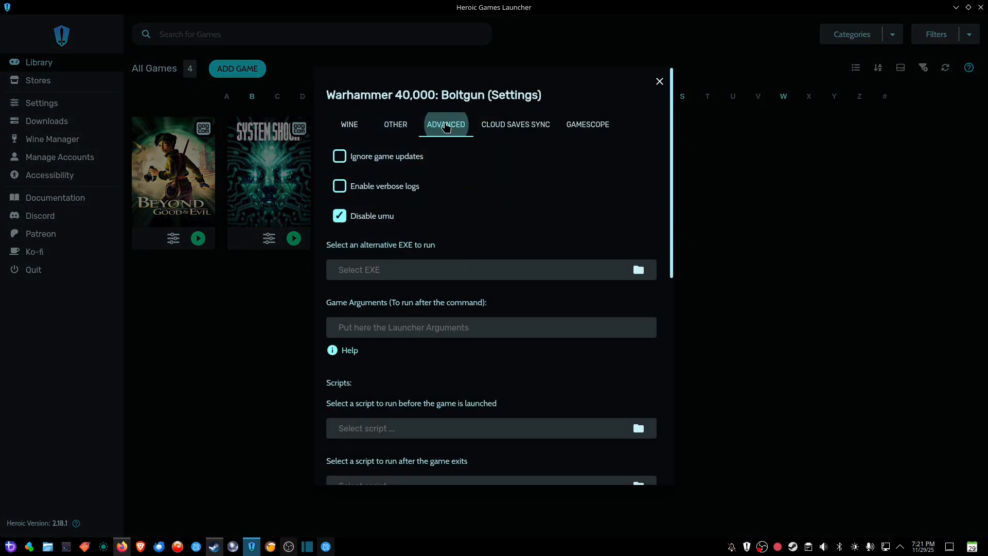
mouse_move(345, 221)
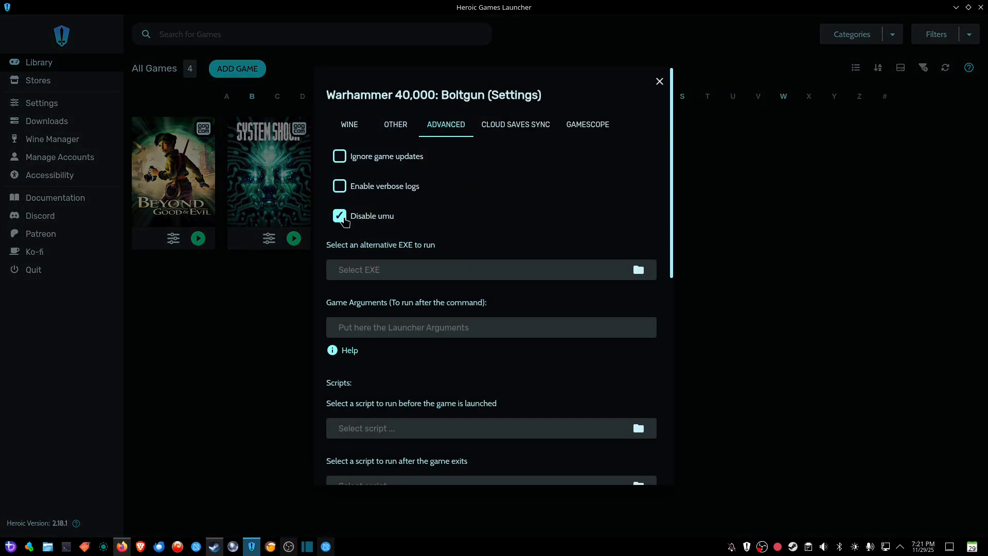
mouse_move(443, 231)
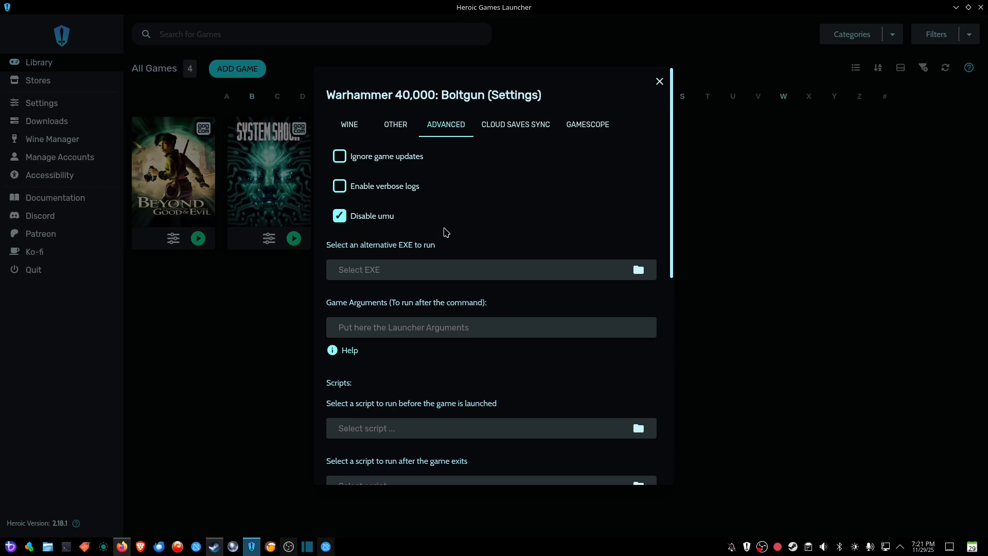
click(658, 81)
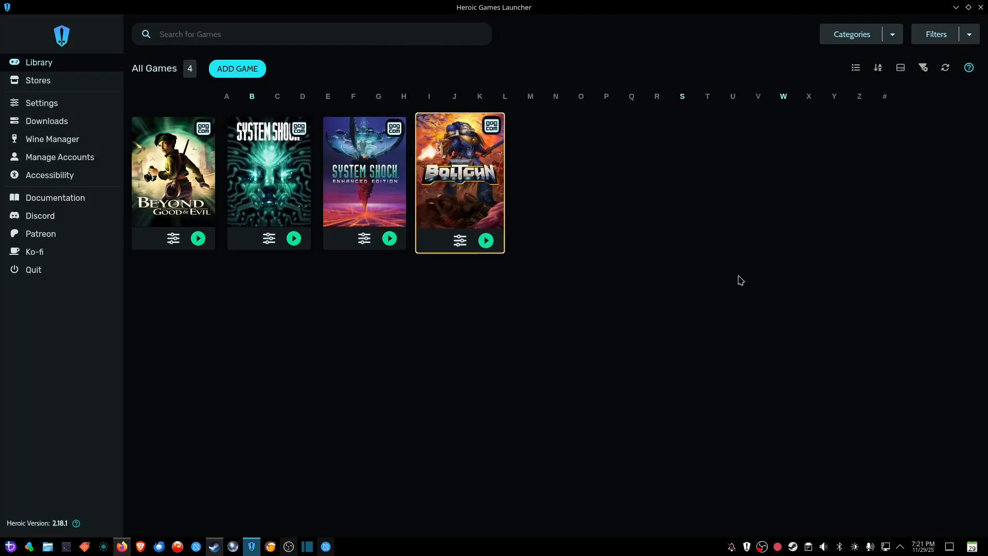